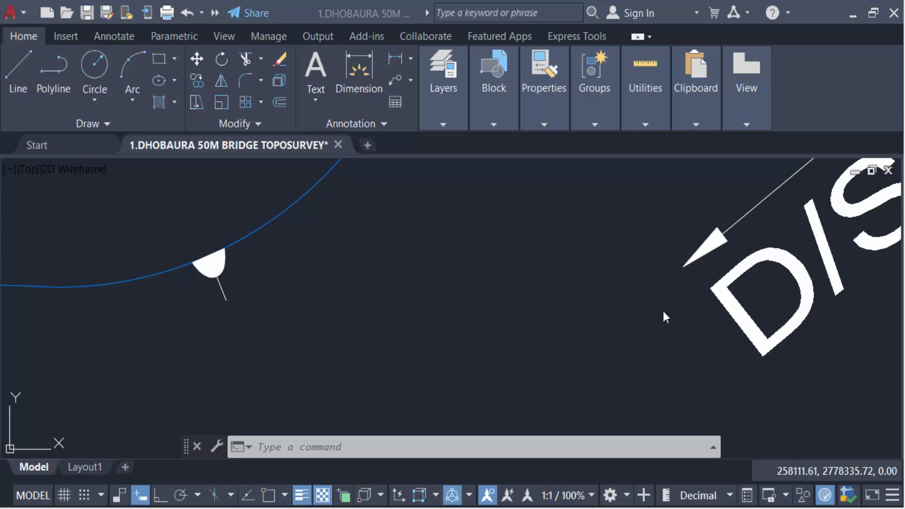
{"action": "mouse_move", "coordinate": [375, 293]}
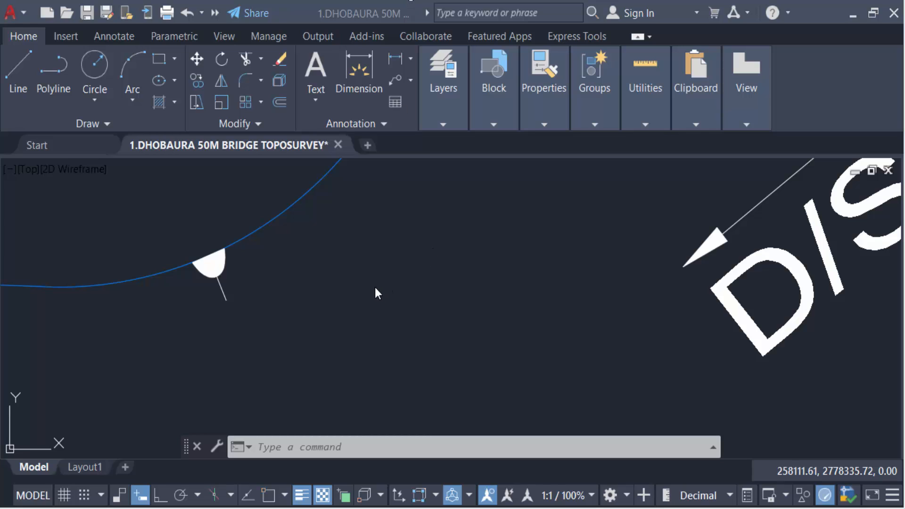
{"action": "mouse_move", "coordinate": [208, 275]}
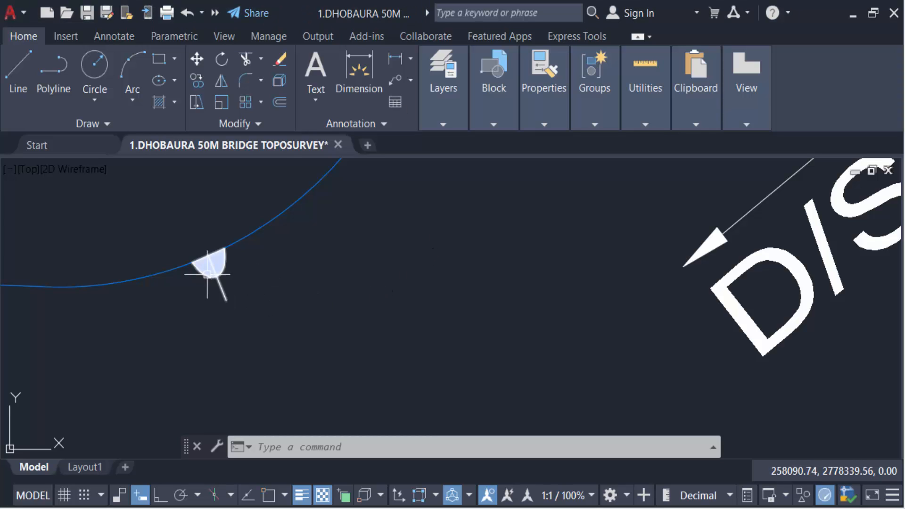
{"action": "mouse_move", "coordinate": [214, 274]}
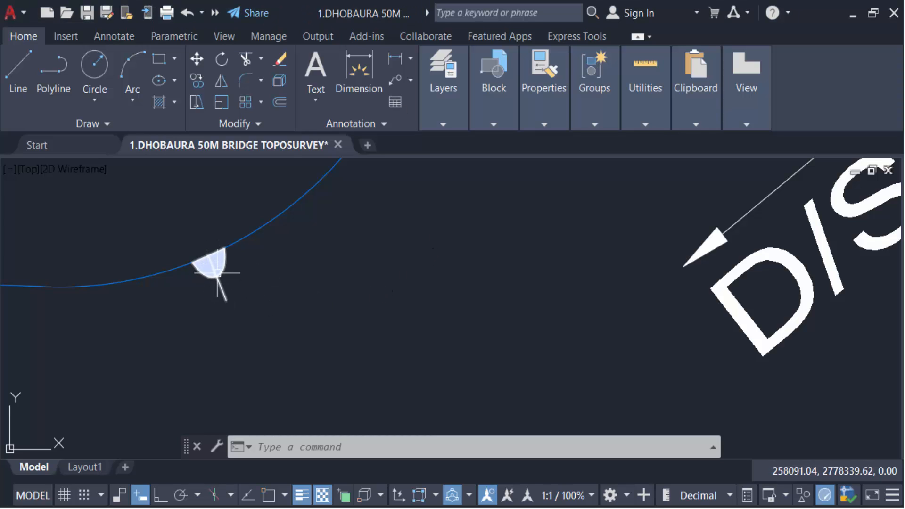
{"action": "mouse_move", "coordinate": [214, 271]}
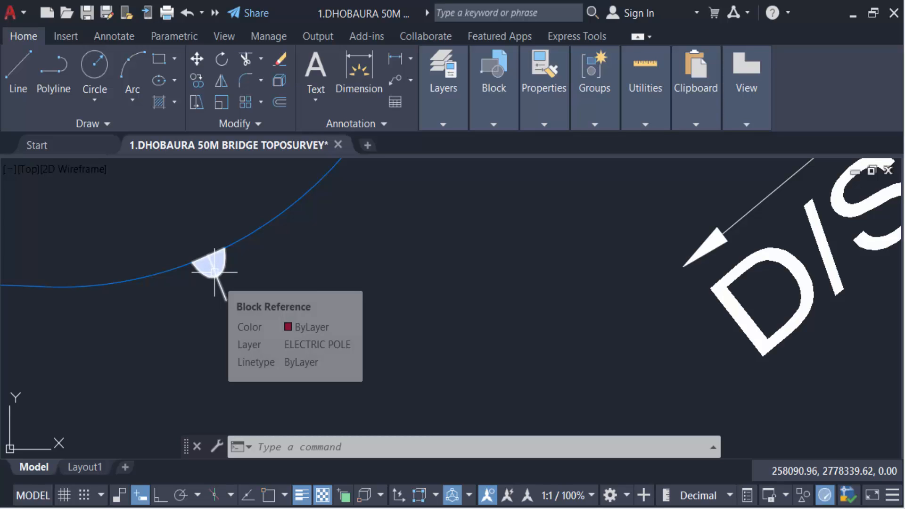
{"action": "mouse_move", "coordinate": [303, 271]}
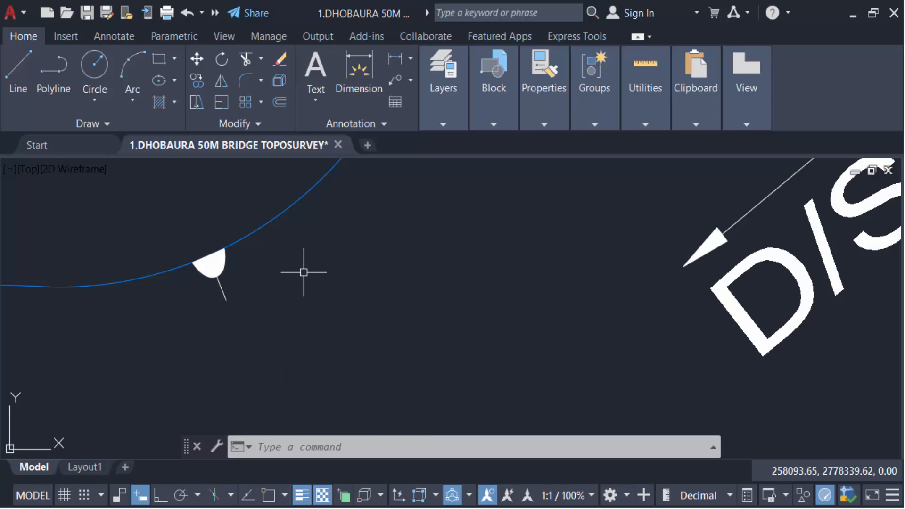
{"action": "mouse_move", "coordinate": [304, 271]}
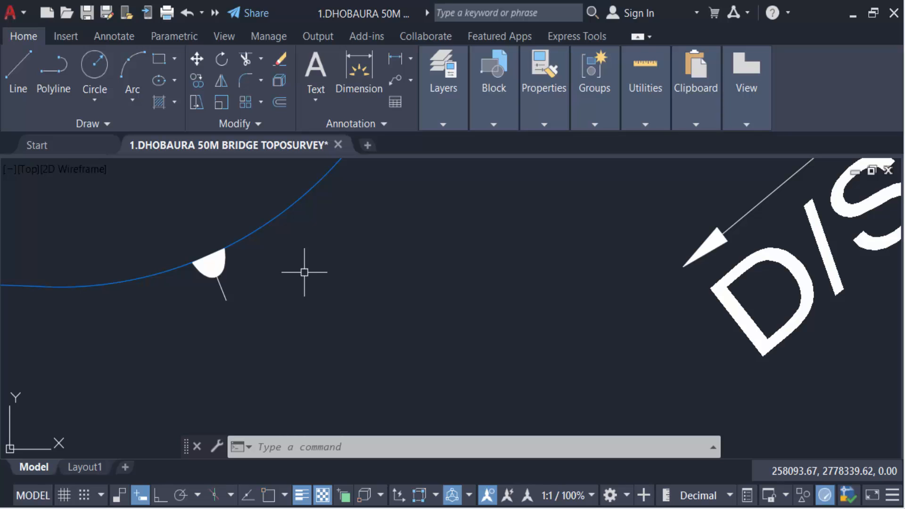
Define block 'f' from the pole symbol with a picked base point via the B command.
{"action": "type", "text": "B"}
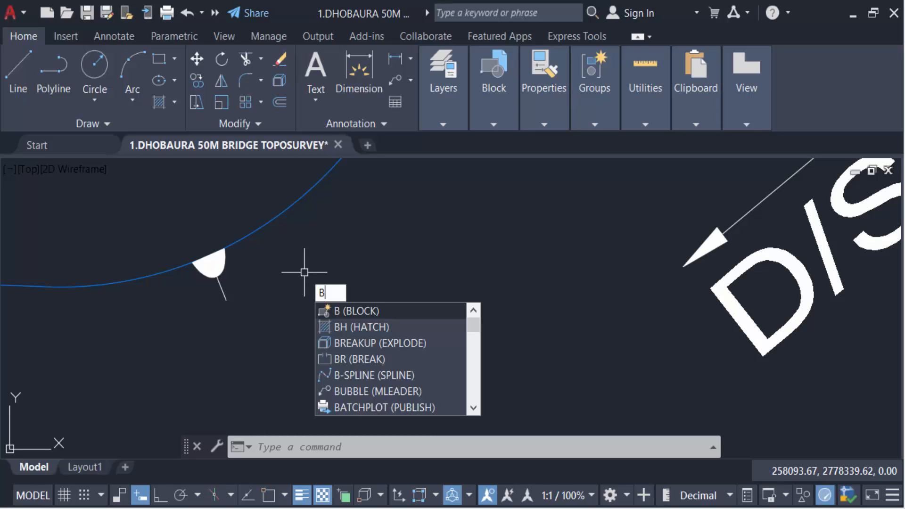
{"action": "left_click", "coordinate": [356, 310]}
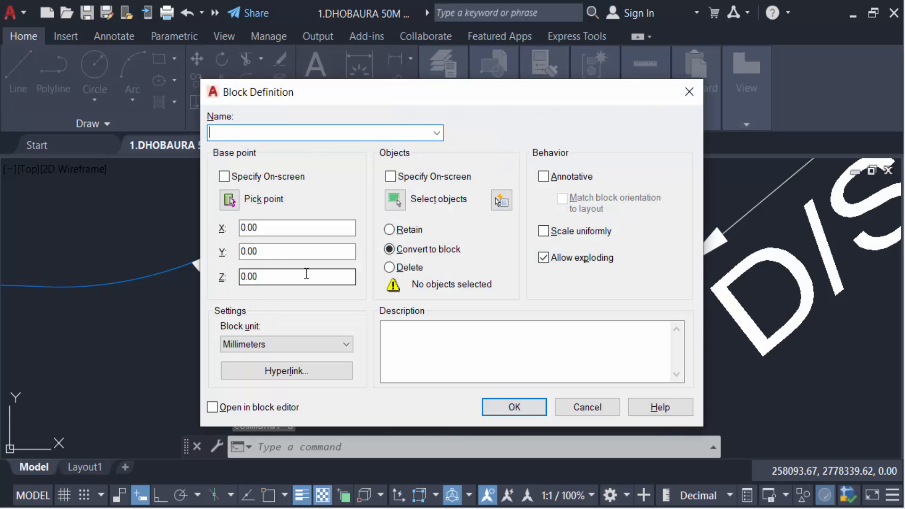
{"action": "type", "text": "f"}
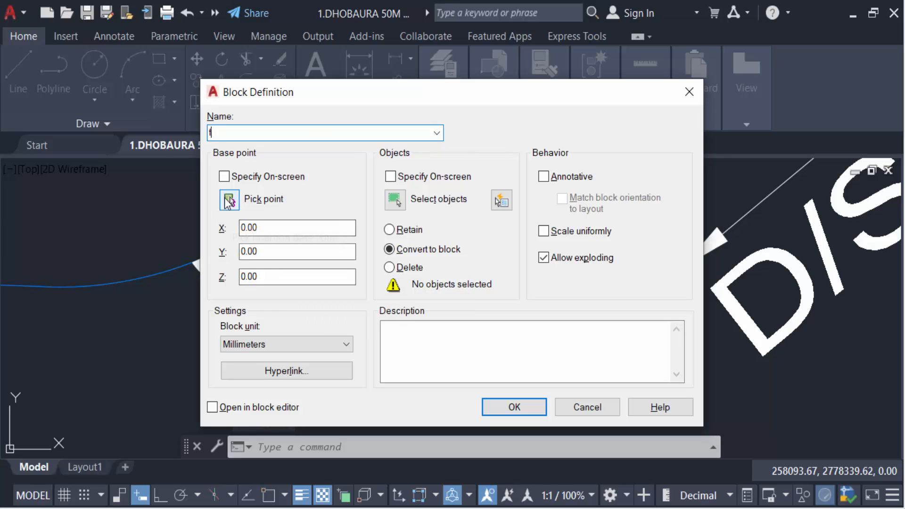
{"action": "left_click", "coordinate": [230, 199]}
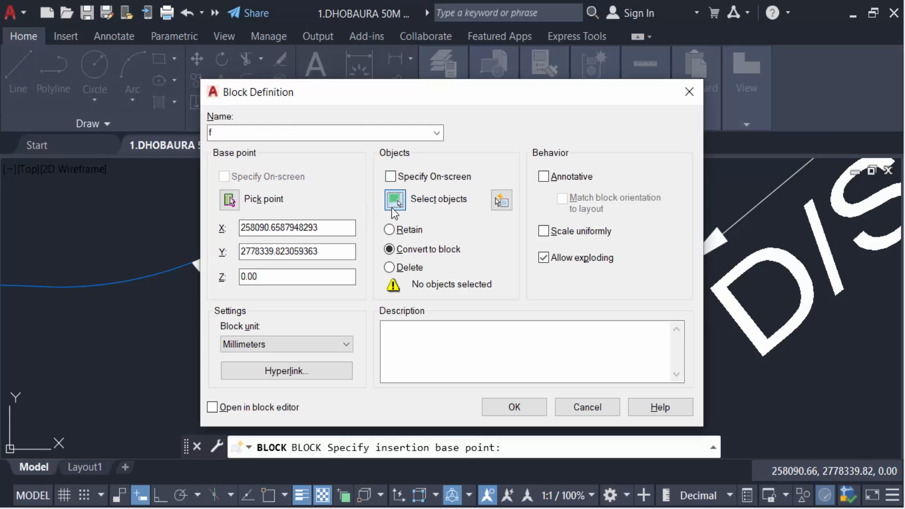
{"action": "left_click", "coordinate": [395, 199]}
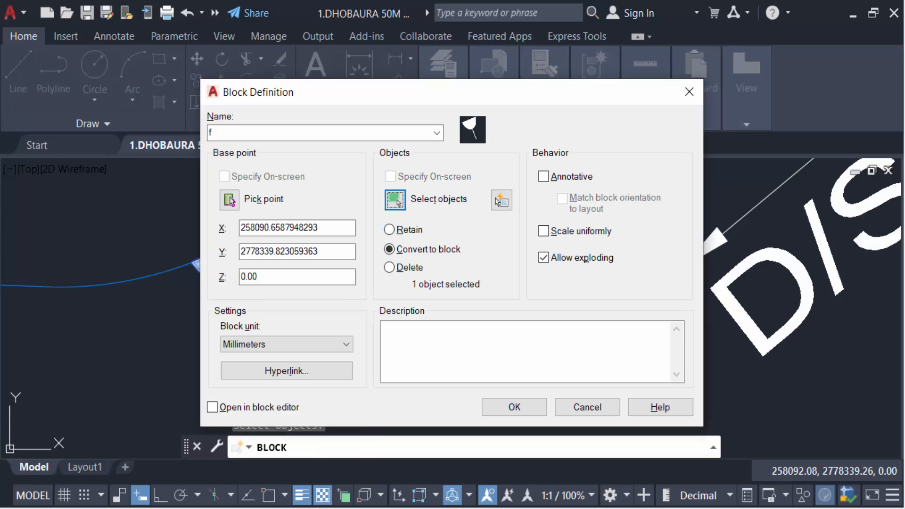
{"action": "mouse_move", "coordinate": [389, 267]}
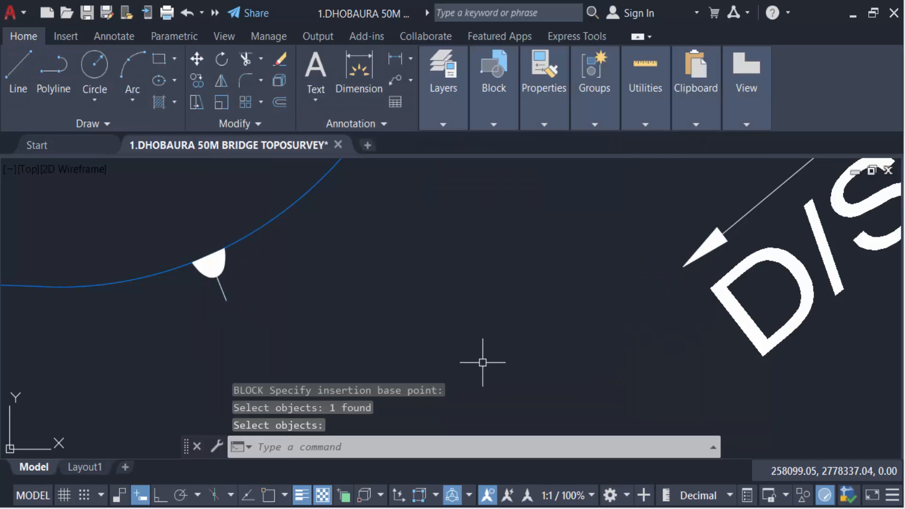
Open block 'f' in the block editor from the pole symbol.
{"action": "key", "text": "Escape"}
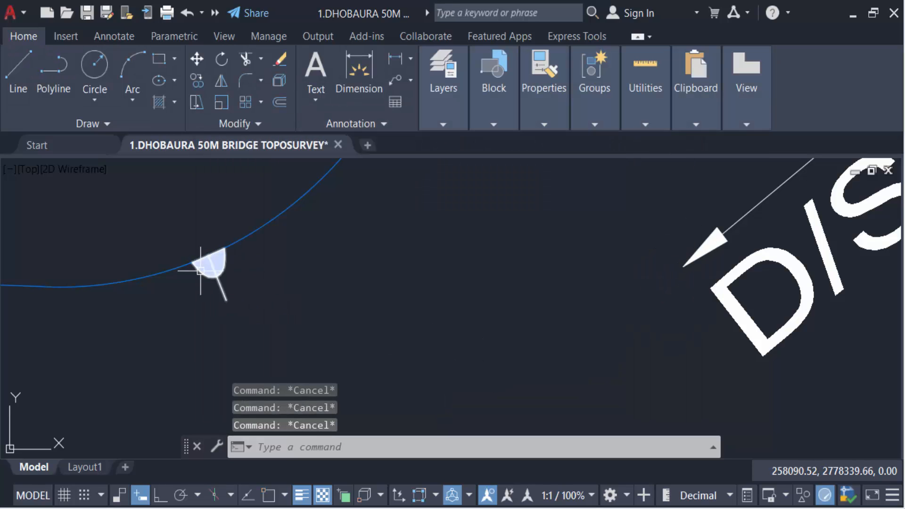
{"action": "double_click", "coordinate": [210, 268]}
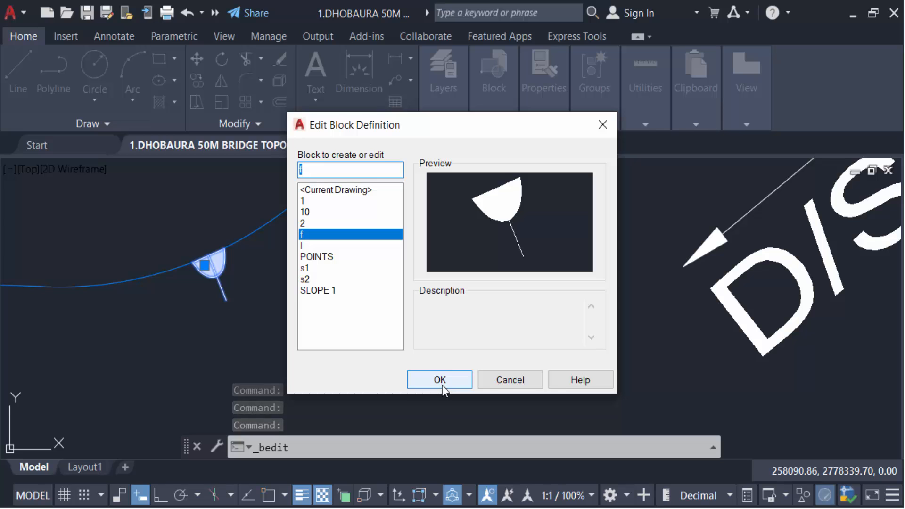
{"action": "left_click", "coordinate": [439, 380]}
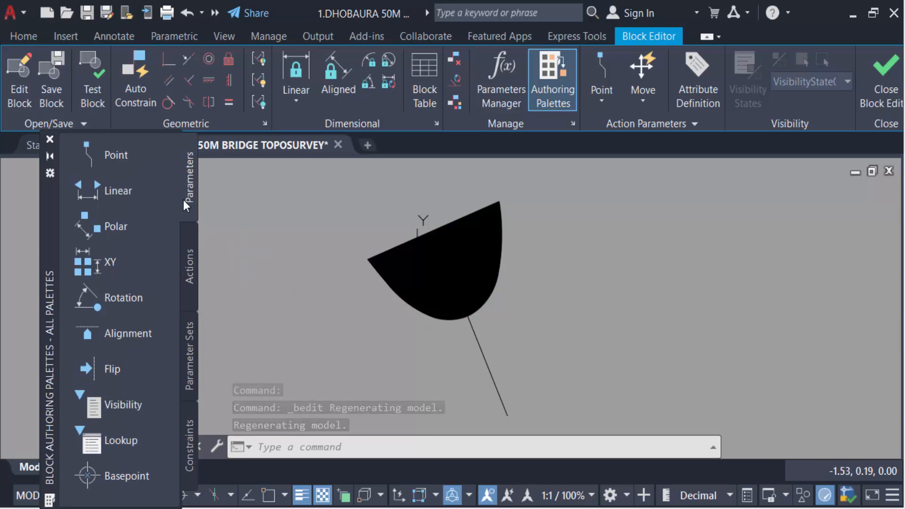
{"action": "mouse_move", "coordinate": [107, 370]}
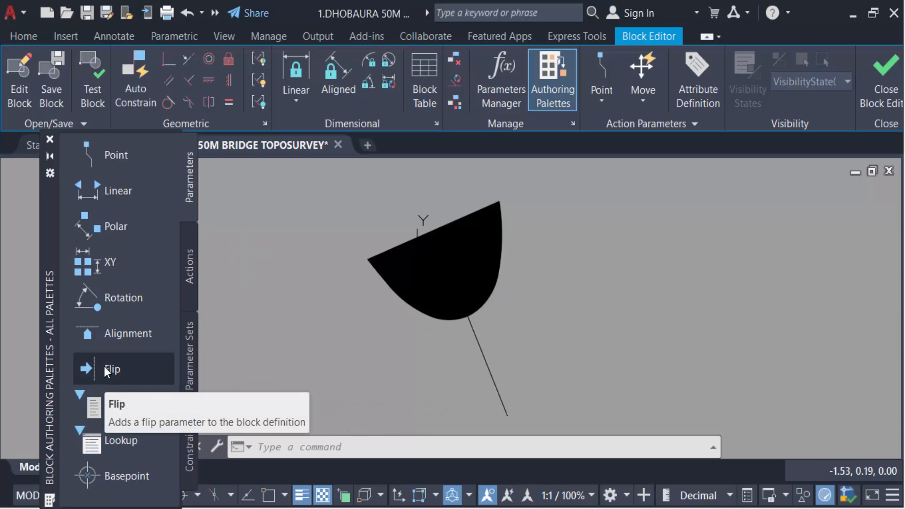
Place a Flip parameter 'Flip state1' with its reflection line along the symbol's top edge.
{"action": "left_click", "coordinate": [111, 369]}
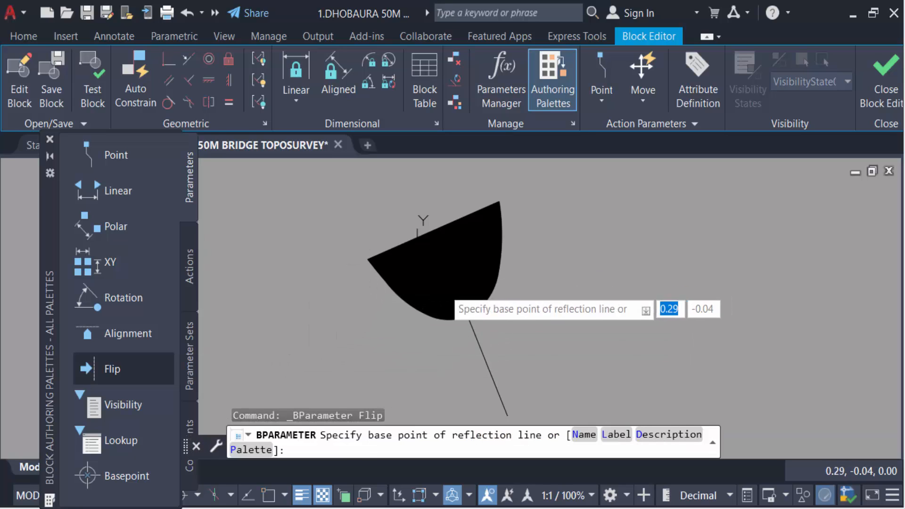
{"action": "mouse_move", "coordinate": [269, 495]}
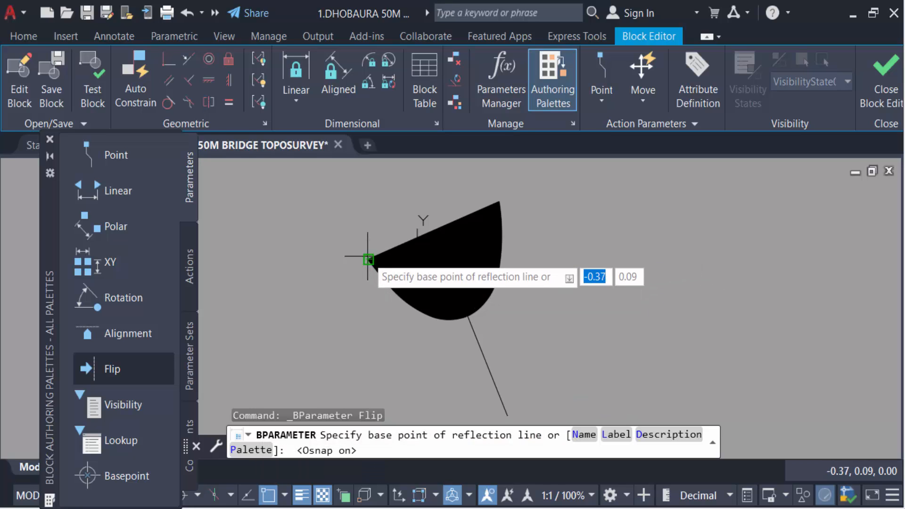
{"action": "left_click", "coordinate": [369, 260]}
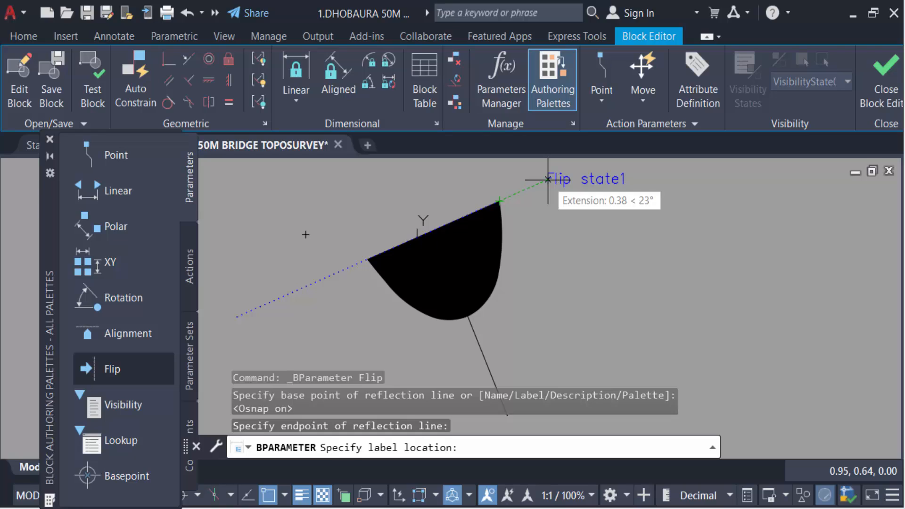
{"action": "left_click", "coordinate": [370, 269]}
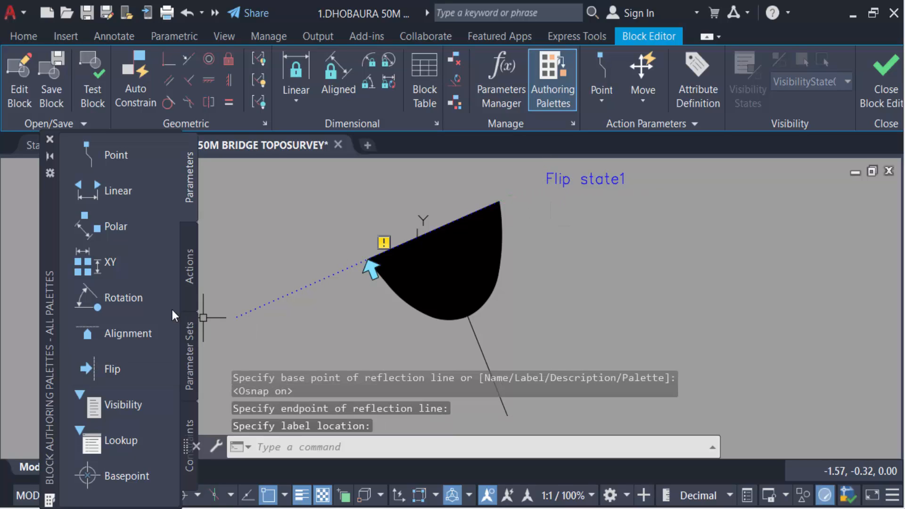
{"action": "left_click", "coordinate": [188, 266]}
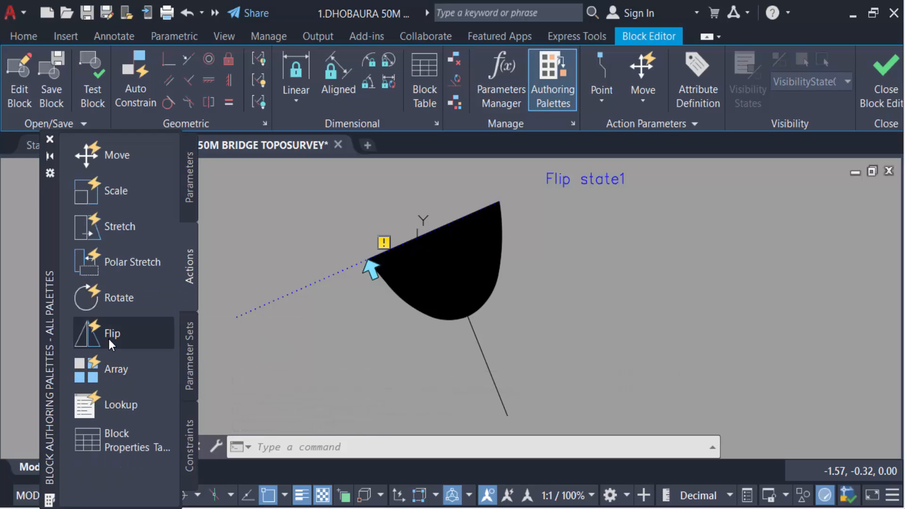
Add a Flip action tied to the flip parameter covering the symbol's three objects.
{"action": "left_click", "coordinate": [112, 333]}
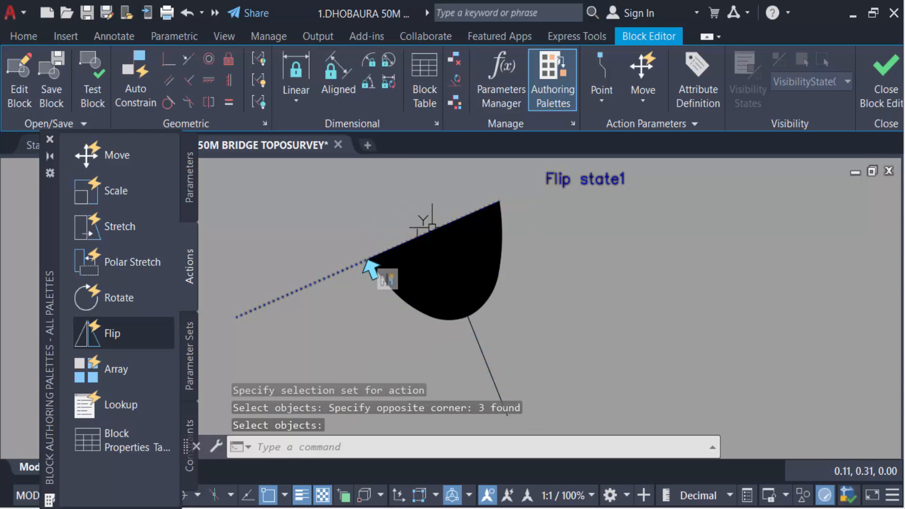
Close the block editor, saving the changes to block 'f'.
{"action": "left_click", "coordinate": [879, 79]}
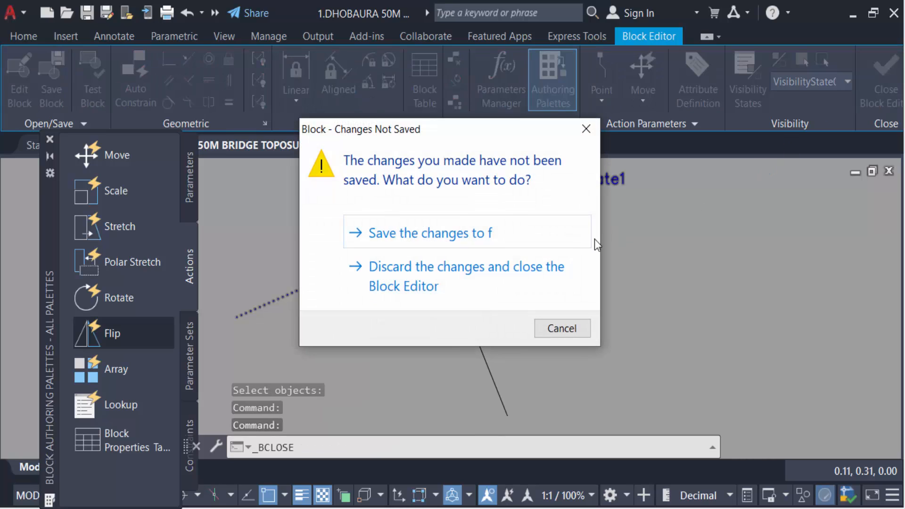
{"action": "mouse_move", "coordinate": [422, 236]}
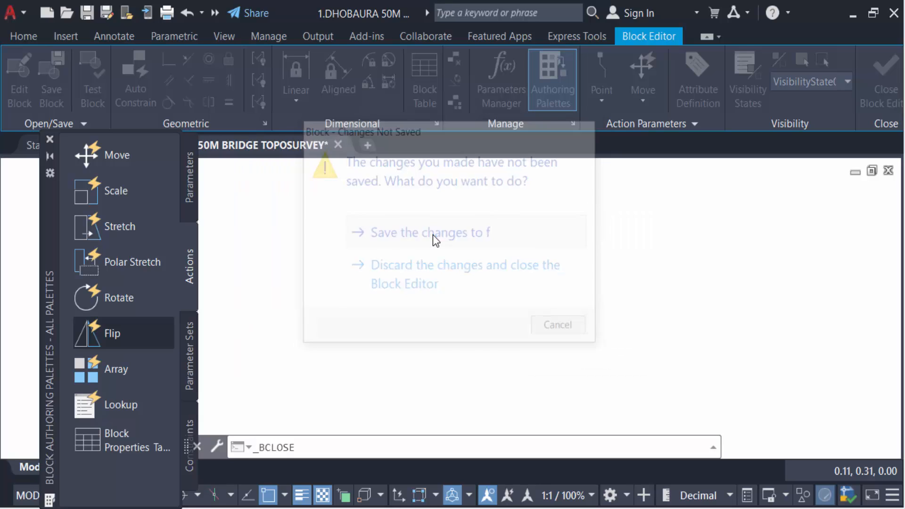
{"action": "left_click", "coordinate": [465, 274]}
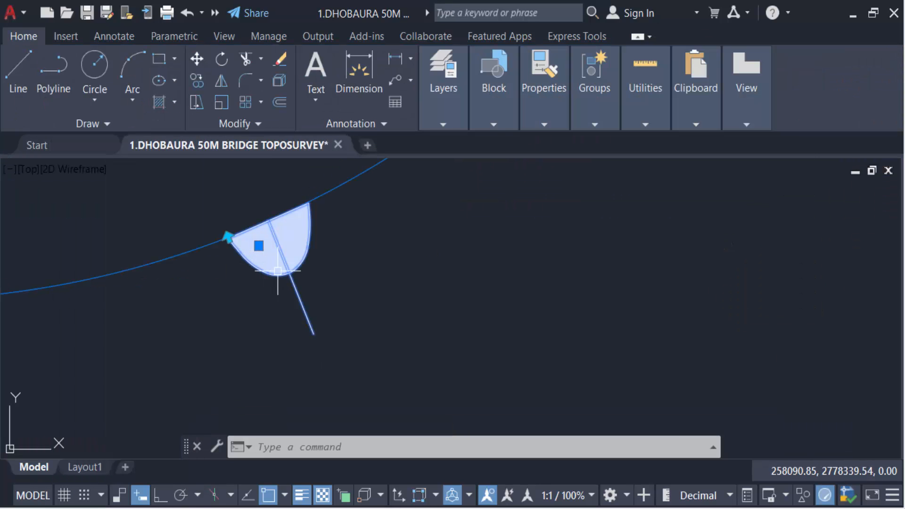
{"action": "mouse_move", "coordinate": [298, 250]}
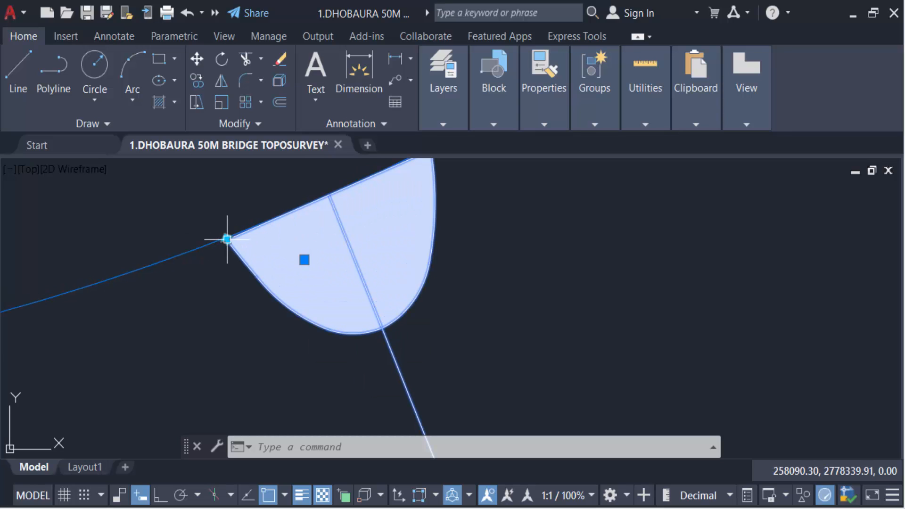
{"action": "mouse_move", "coordinate": [228, 257]}
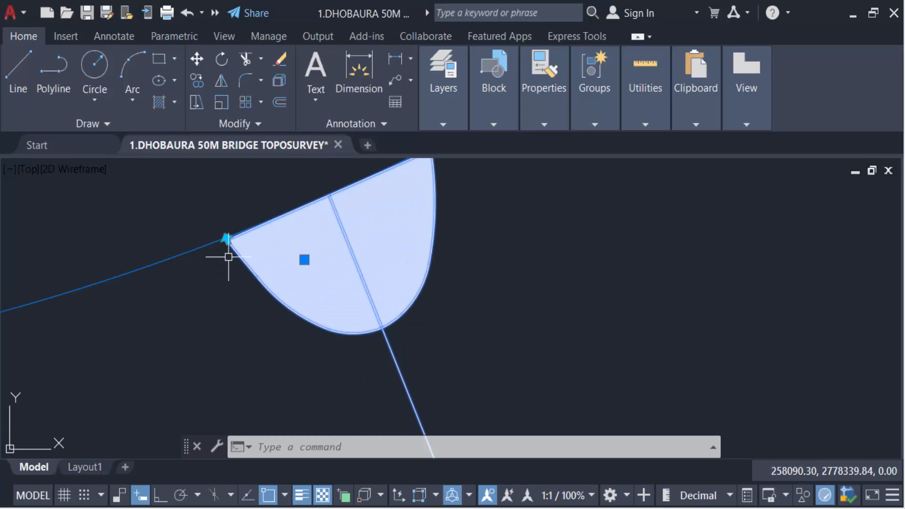
Zoom on the pole block to reach its flip grip for mirroring.
{"action": "scroll", "scroll_direction": "down", "scroll_amount": 3}
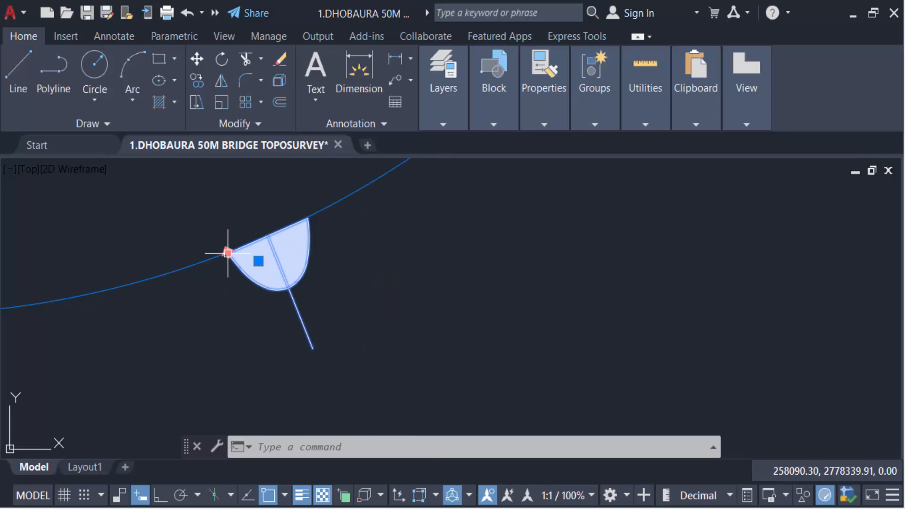
{"action": "scroll", "scroll_direction": "up", "scroll_amount": 3}
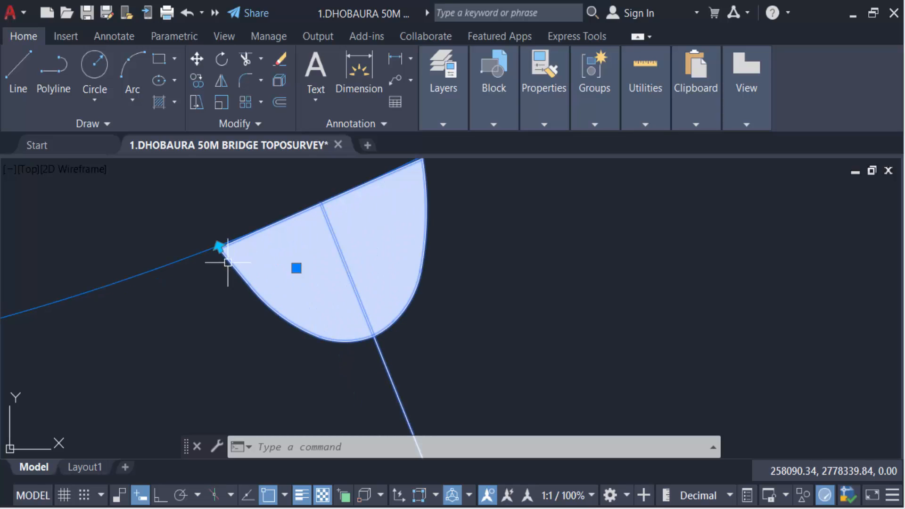
{"action": "mouse_move", "coordinate": [219, 248]}
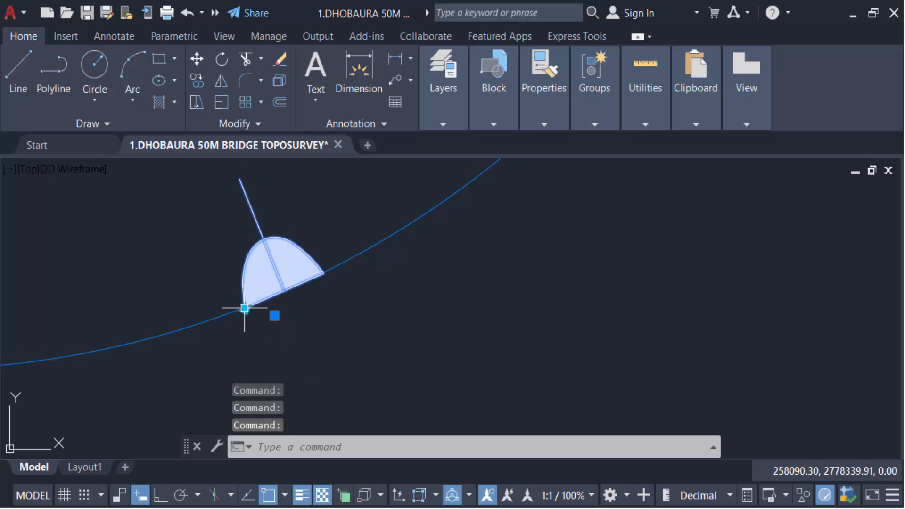
{"action": "mouse_move", "coordinate": [327, 300]}
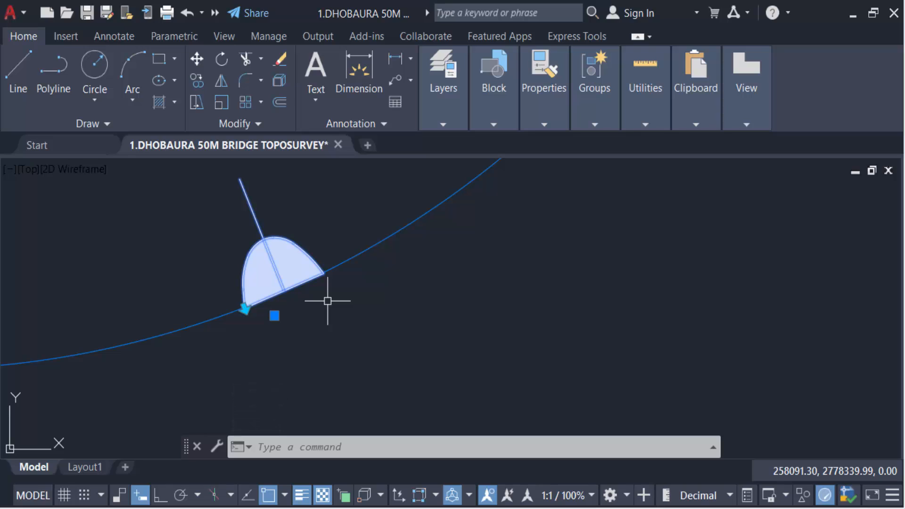